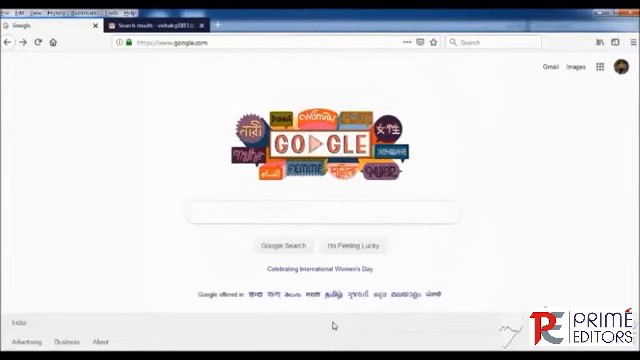
Step: Search Google for 'Who is Publishing in My Domain'
{"action": "left_click", "coordinate": [320, 212]}
{"action": "type", "text": "Who is Publishing in My Domain"}
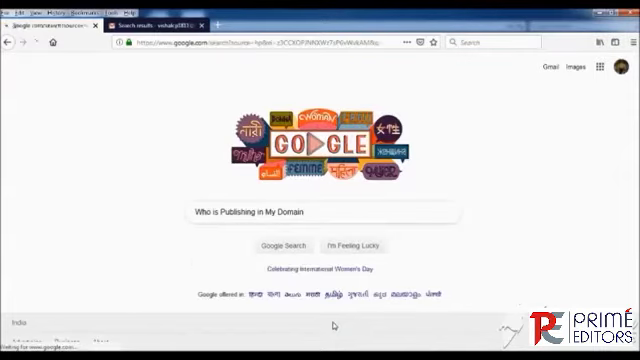
{"action": "left_click", "coordinate": [286, 244]}
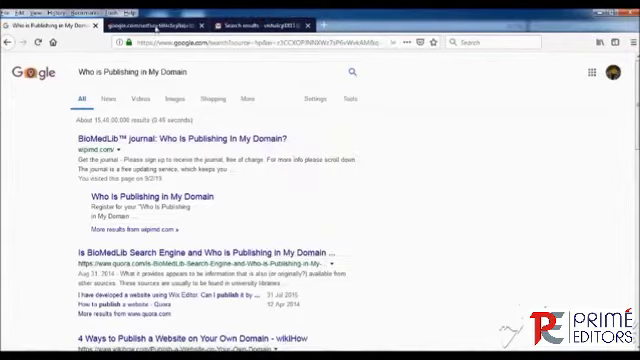
Step: Open the BioMedLib result and read through the WIPIMD homepage's sample report, options and notices
{"action": "left_click", "coordinate": [190, 140]}
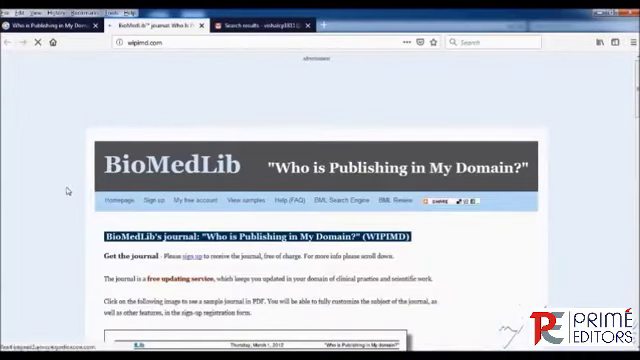
{"action": "scroll", "scroll_direction": "down", "scroll_amount": 3}
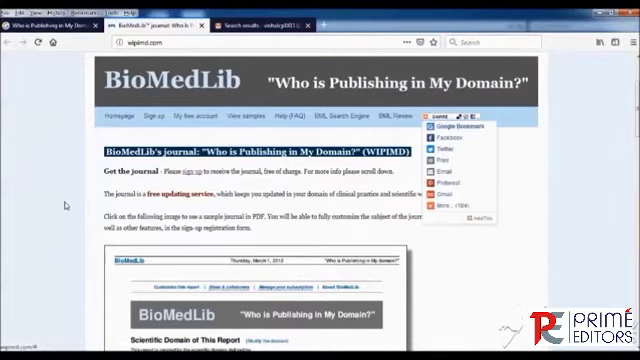
{"action": "scroll", "scroll_direction": "down", "scroll_amount": 3}
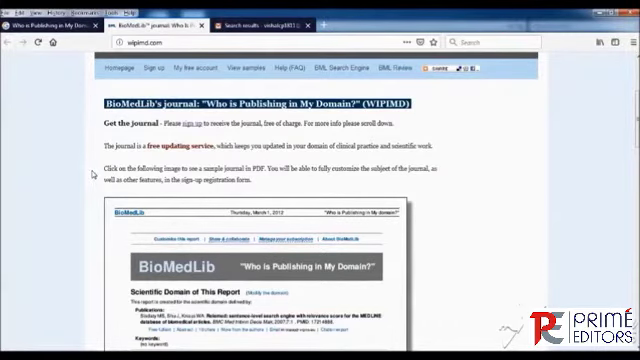
{"action": "scroll", "scroll_direction": "down", "scroll_amount": 3}
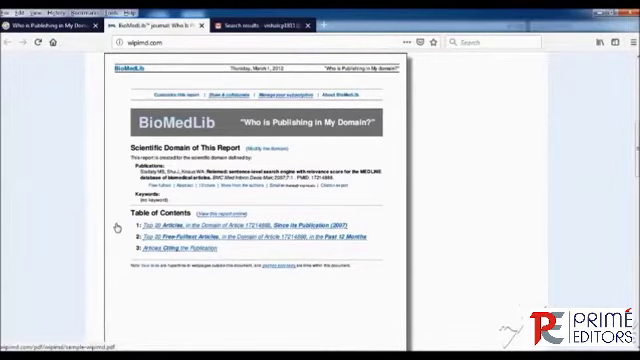
{"action": "scroll", "scroll_direction": "down", "scroll_amount": 3}
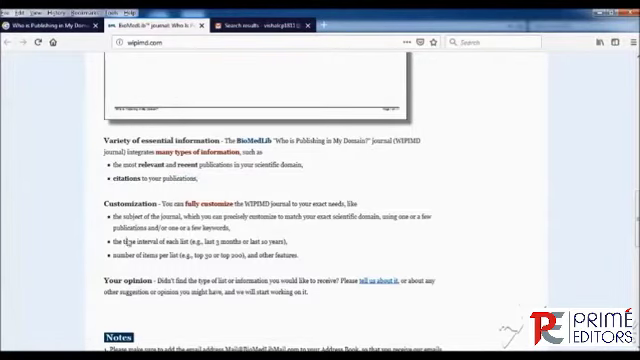
{"action": "scroll", "scroll_direction": "down", "scroll_amount": 3}
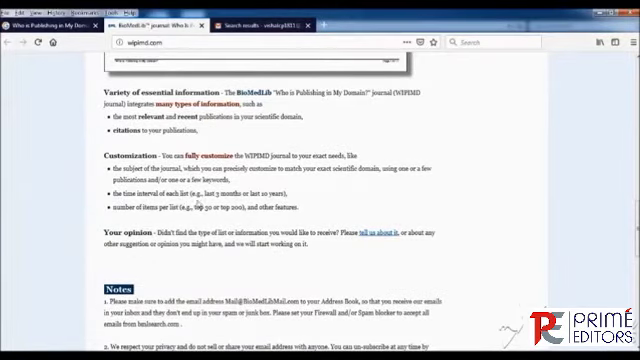
{"action": "scroll", "scroll_direction": "up", "scroll_amount": 3}
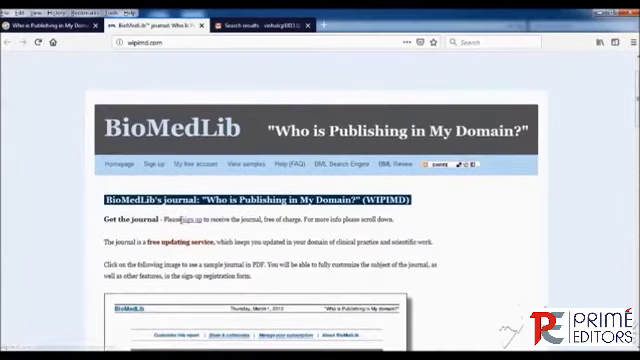
{"action": "mouse_move", "coordinate": [144, 162]}
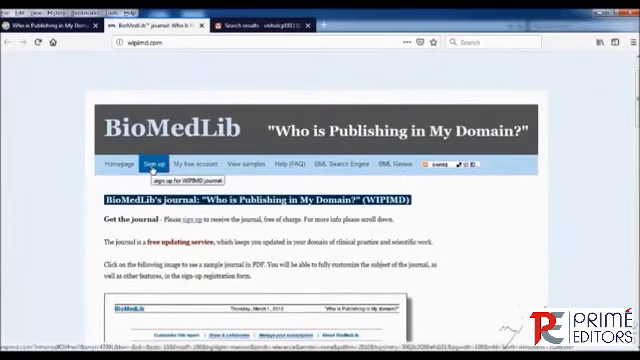
Step: Open the Sign up page and review the registration form sections from top to bottom
{"action": "left_click", "coordinate": [156, 162]}
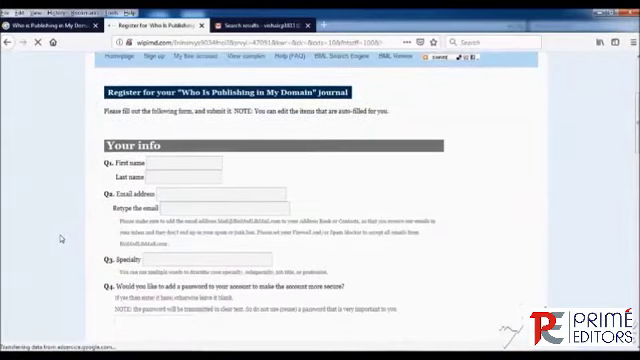
{"action": "scroll", "scroll_direction": "down", "scroll_amount": 3}
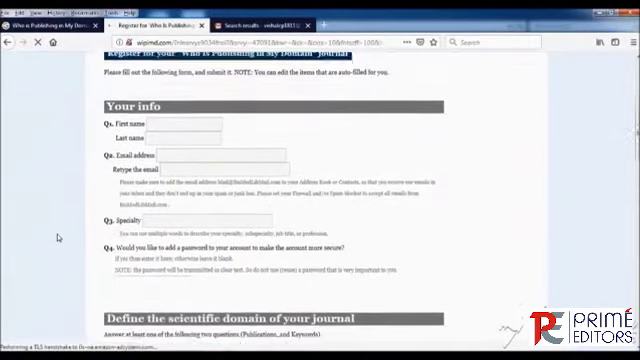
{"action": "scroll", "scroll_direction": "down", "scroll_amount": 3}
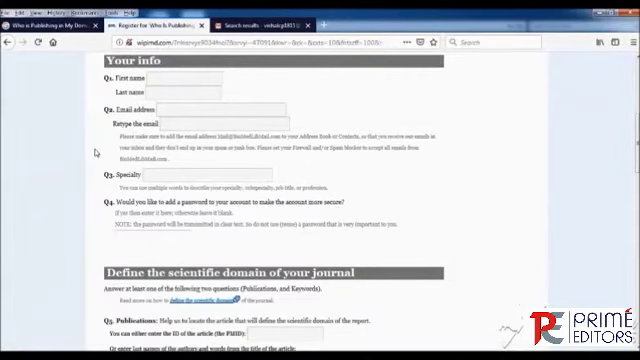
{"action": "scroll", "scroll_direction": "down", "scroll_amount": 3}
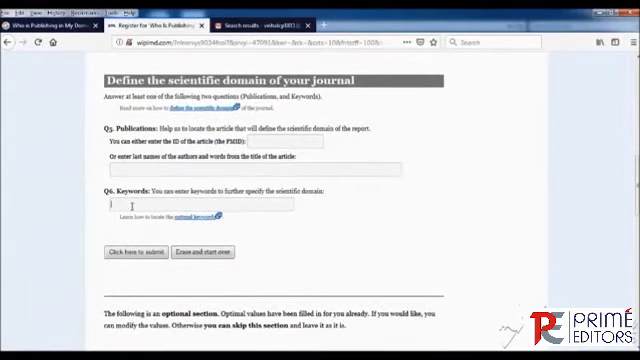
{"action": "scroll", "scroll_direction": "down", "scroll_amount": 3}
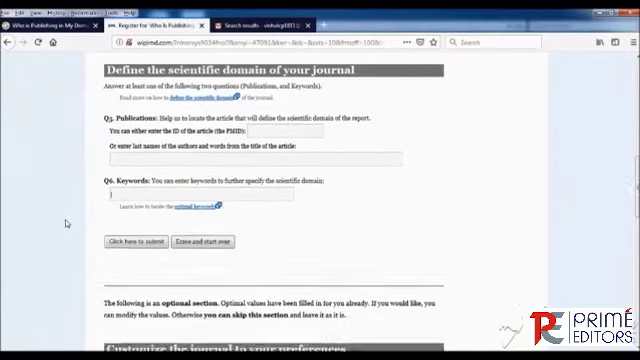
{"action": "scroll", "scroll_direction": "down", "scroll_amount": 3}
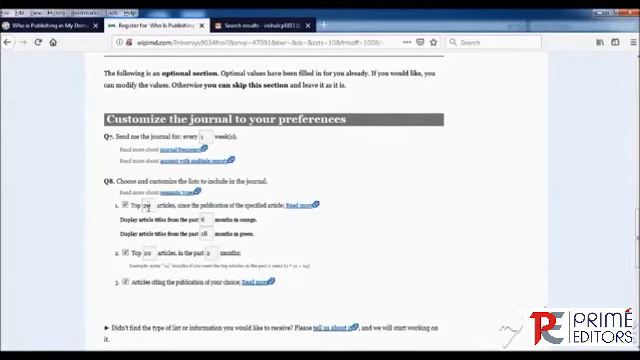
{"action": "scroll", "scroll_direction": "down", "scroll_amount": 3}
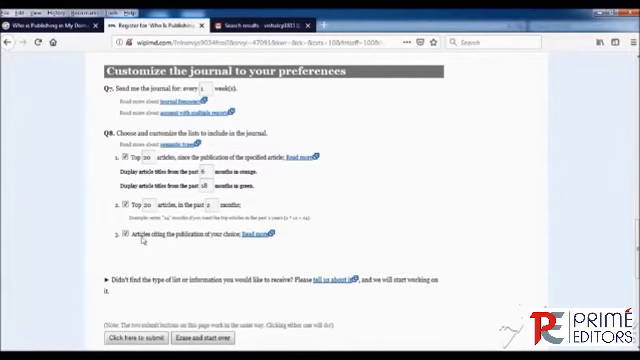
{"action": "scroll", "scroll_direction": "down", "scroll_amount": 3}
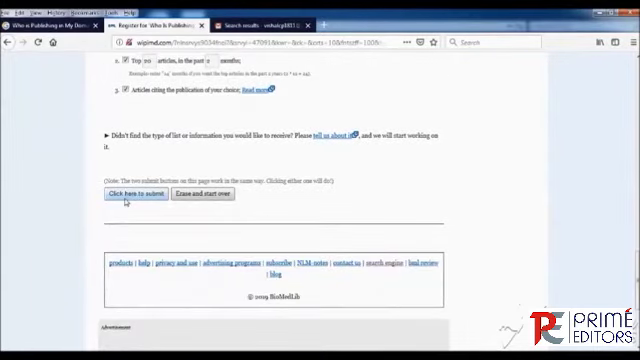
{"action": "scroll", "scroll_direction": "up", "scroll_amount": 3}
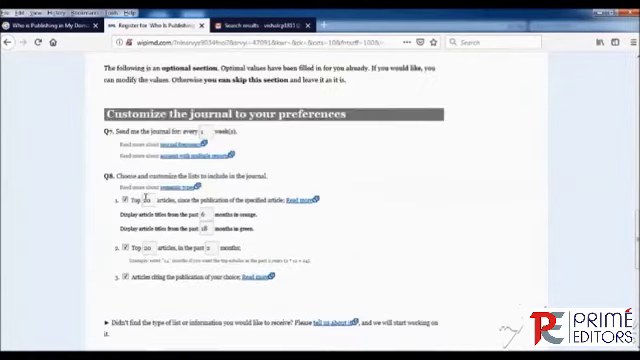
{"action": "scroll", "scroll_direction": "up", "scroll_amount": 3}
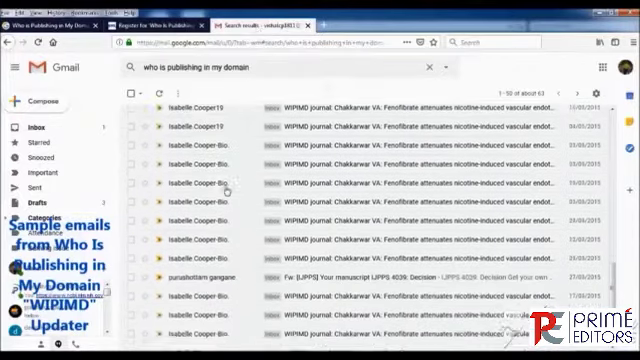
Step: Browse the Gmail results list of WIPIMD update emails, including the UPPS 4076 message
{"action": "scroll", "scroll_direction": "down", "scroll_amount": 3}
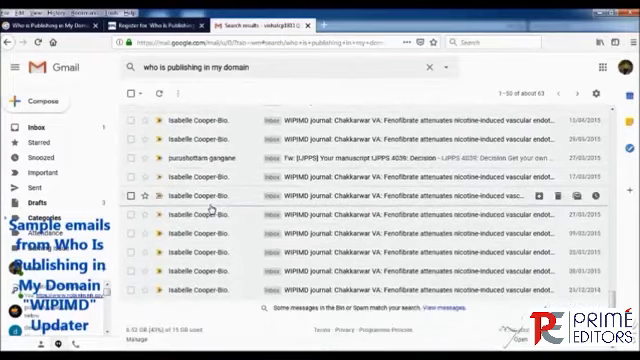
{"action": "scroll", "scroll_direction": "down", "scroll_amount": 3}
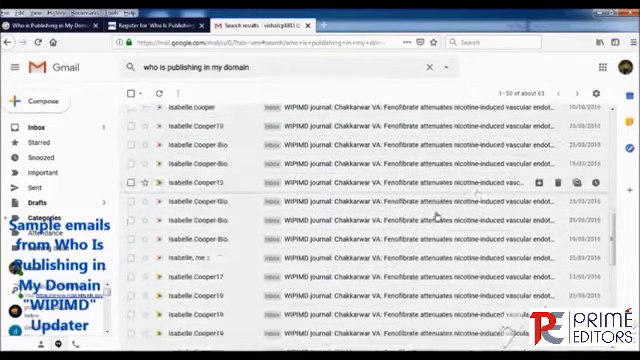
{"action": "scroll", "scroll_direction": "down", "scroll_amount": 3}
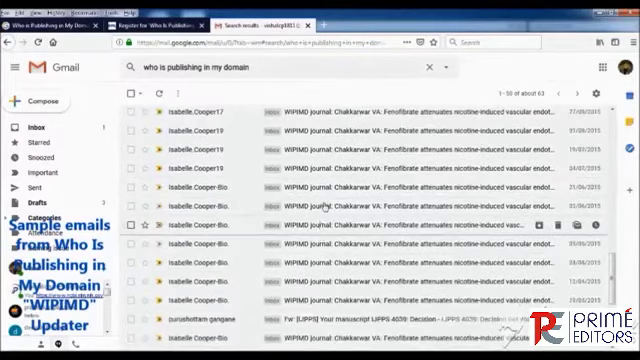
Step: Open the fenofibrate and endothelial dysfunction update email and read its table of contents
{"action": "left_click", "coordinate": [400, 220]}
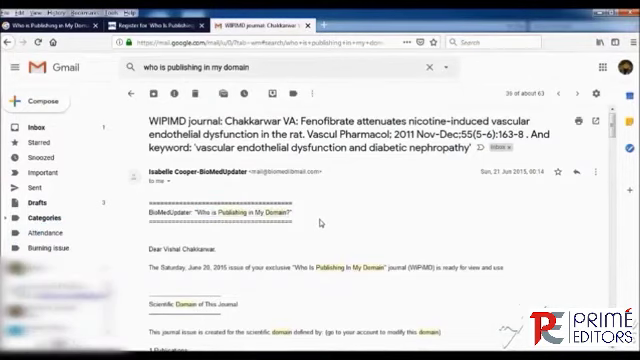
{"action": "scroll", "scroll_direction": "down", "scroll_amount": 3}
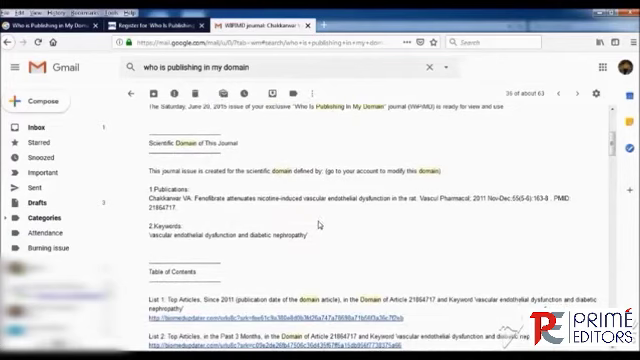
{"action": "scroll", "scroll_direction": "down", "scroll_amount": 3}
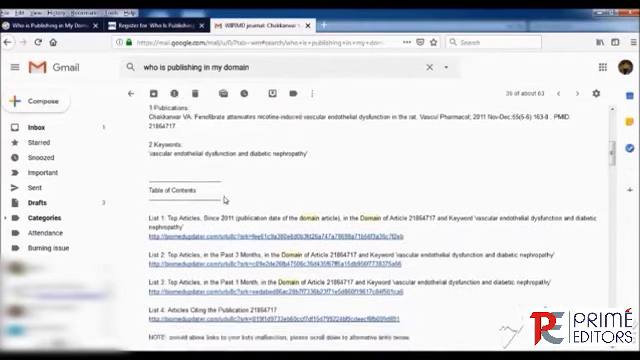
{"action": "scroll", "scroll_direction": "down", "scroll_amount": 3}
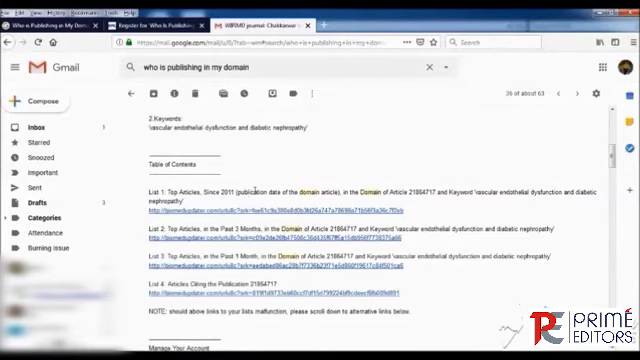
{"action": "scroll", "scroll_direction": "down", "scroll_amount": 3}
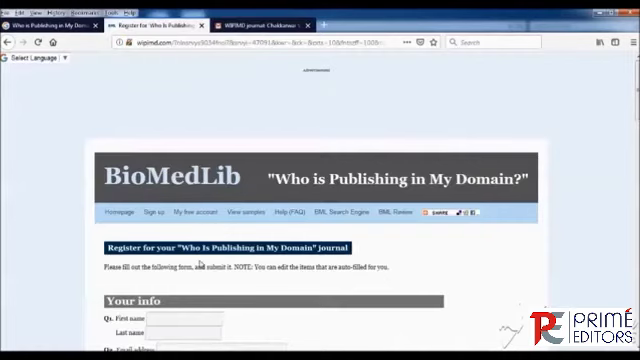
Step: Scroll the registration form back to its Your info section with name, email and specialty fields
{"action": "scroll", "scroll_direction": "down", "scroll_amount": 3}
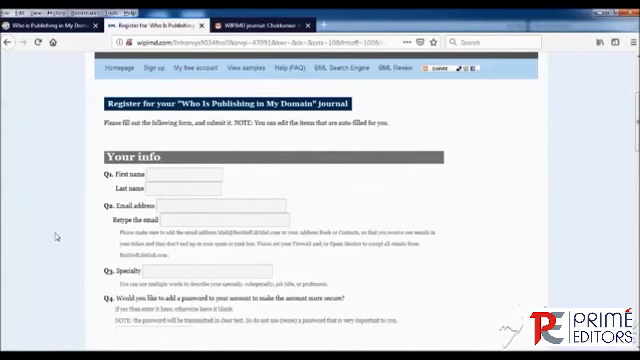
{"action": "scroll", "scroll_direction": "up", "scroll_amount": 3}
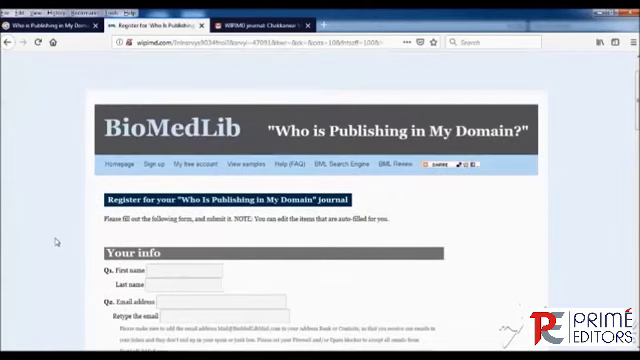